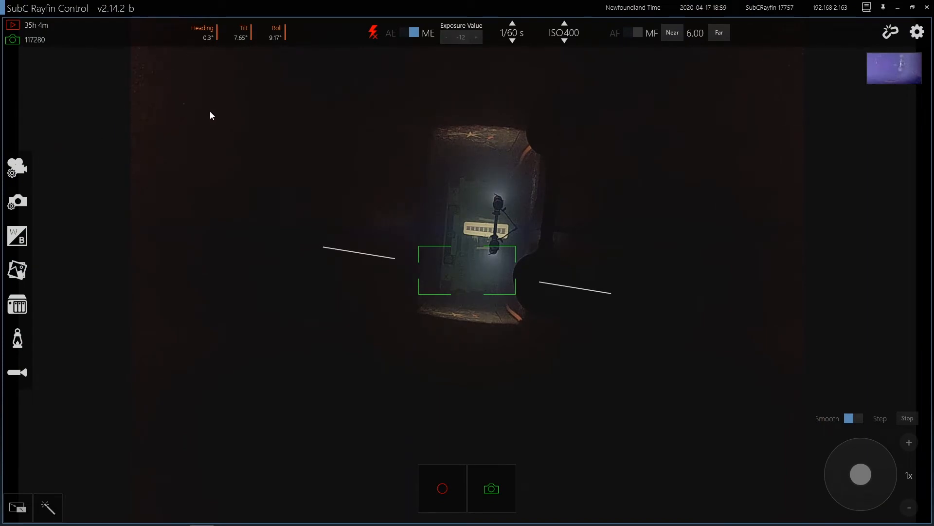
Review the video recording settings.
left_click(408, 33)
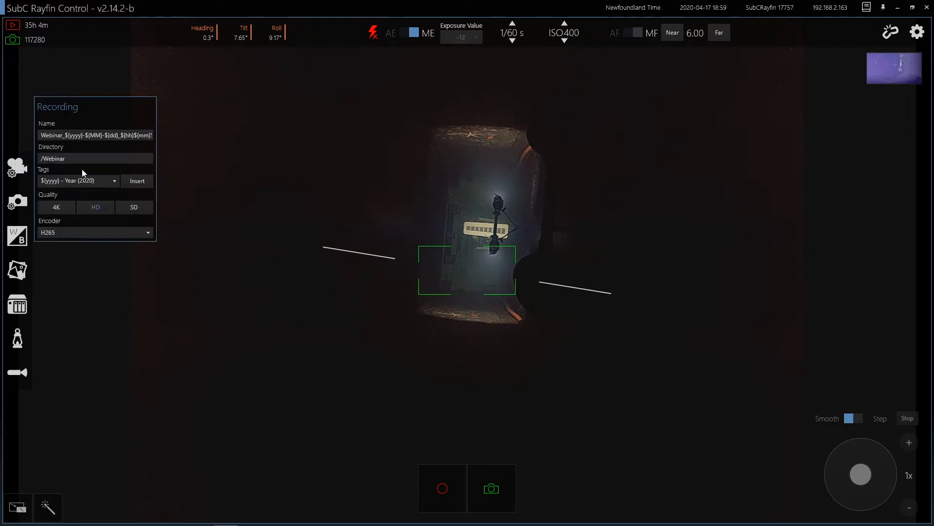
left_click(94, 158)
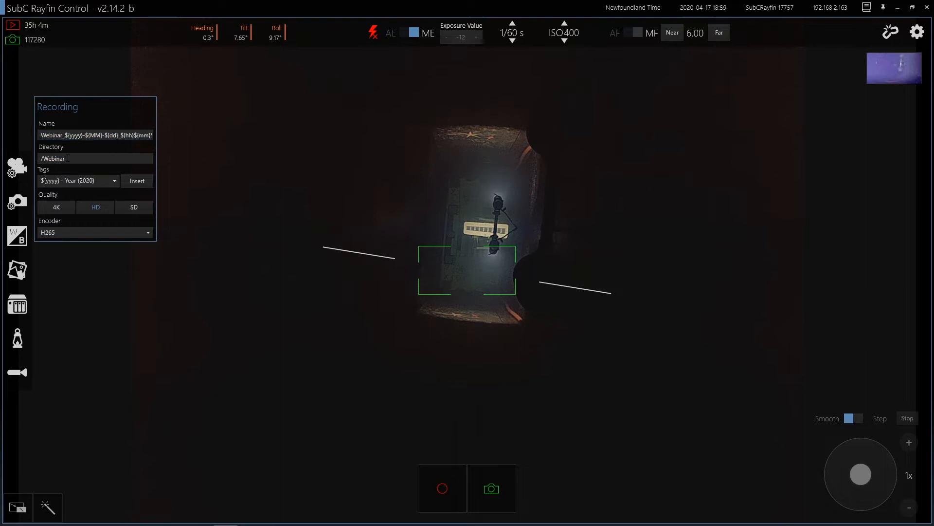
left_click(55, 207)
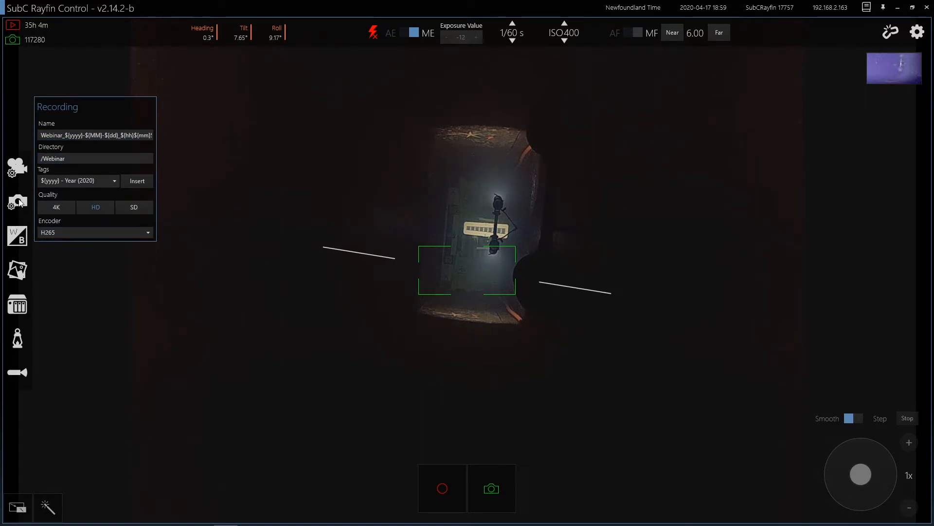
Review the still image capture settings and apply manual white balance 69/33/73.
left_click(17, 202)
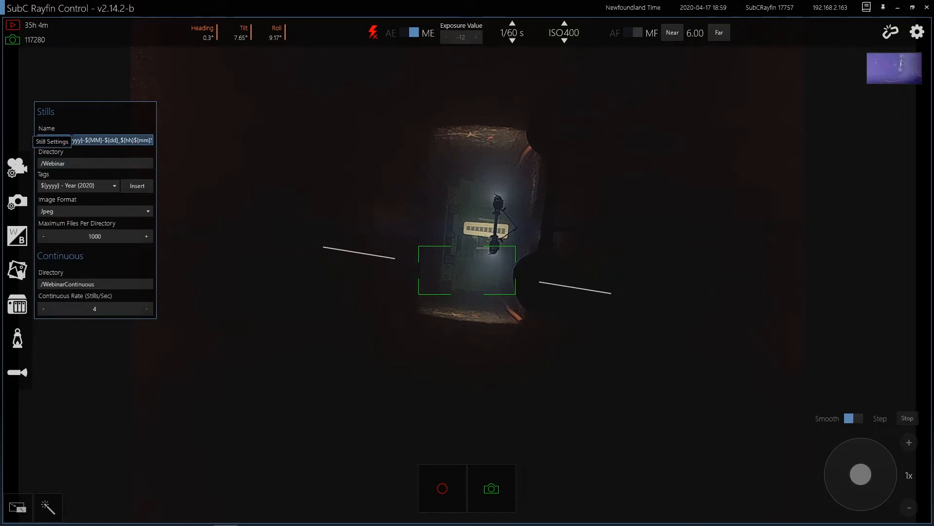
left_click(94, 210)
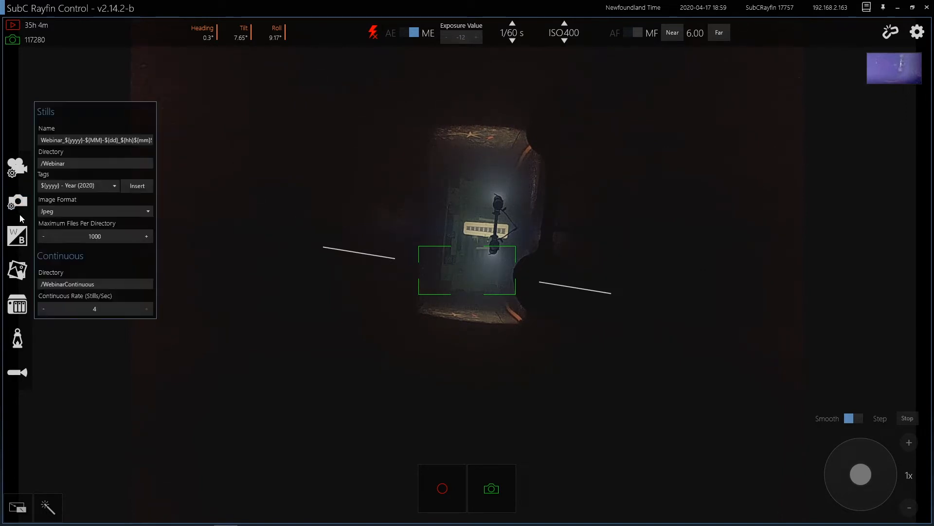
left_click(17, 236)
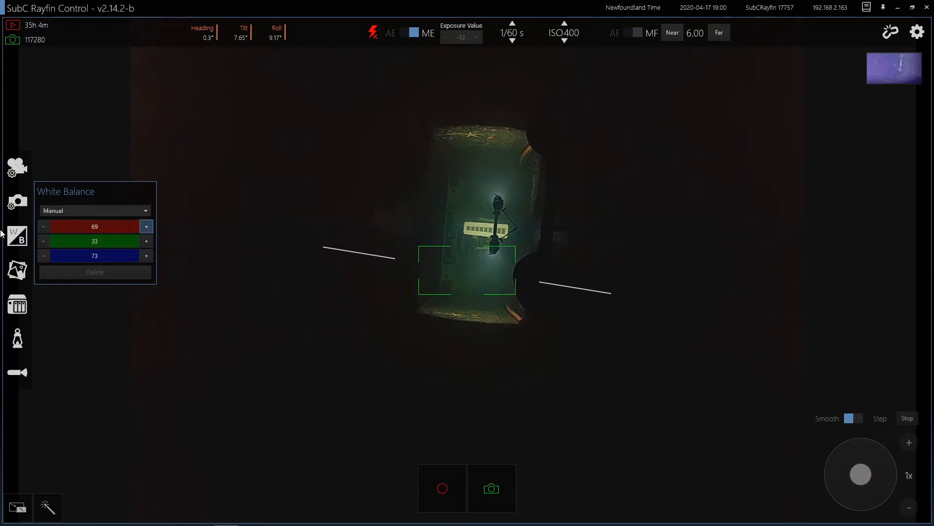
Switch the lasers on and set the lamp to full brightness after toggling it off.
left_click(43, 241)
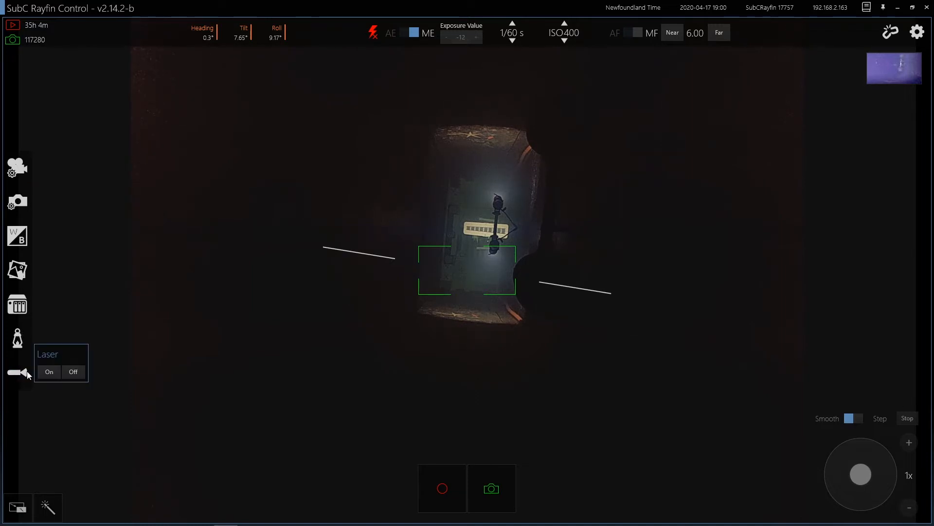
mouse_move(33, 375)
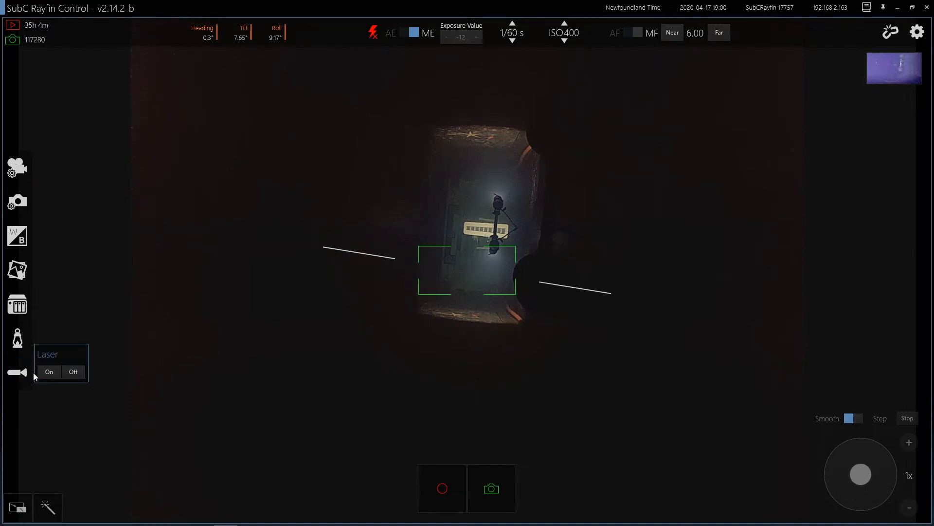
left_click(49, 372)
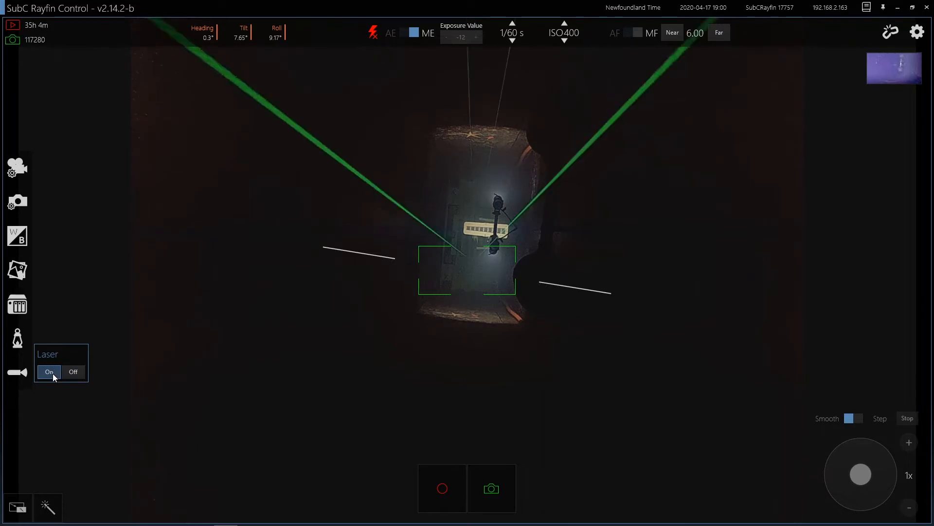
left_click(18, 304)
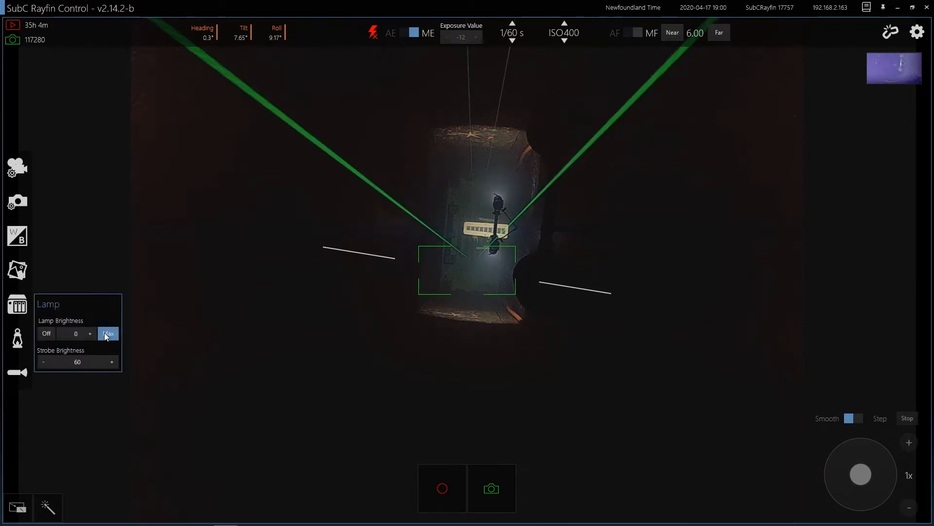
left_click(108, 333)
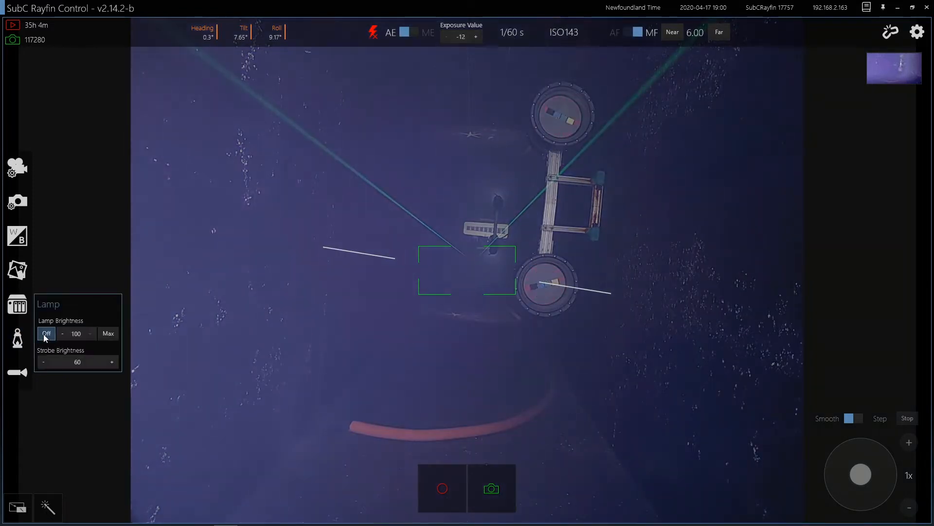
left_click(46, 333)
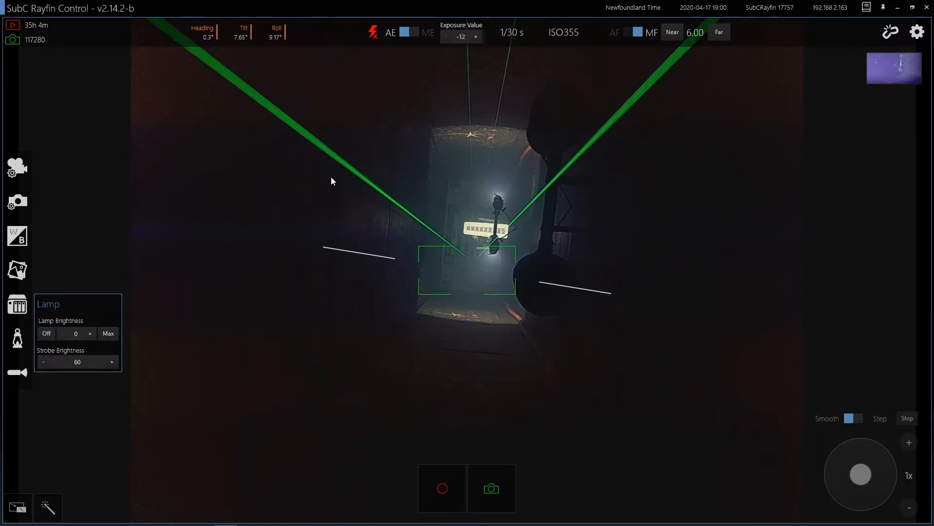
left_click(108, 332)
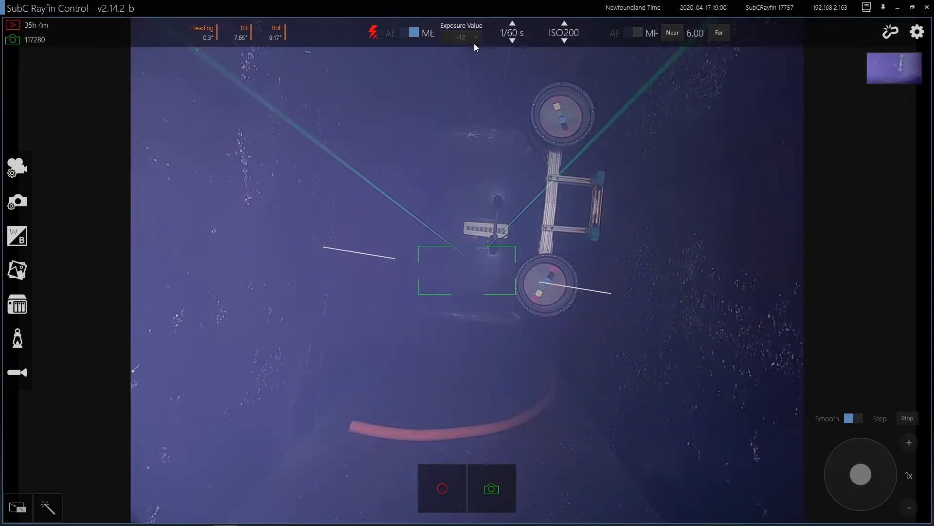
mouse_move(408, 32)
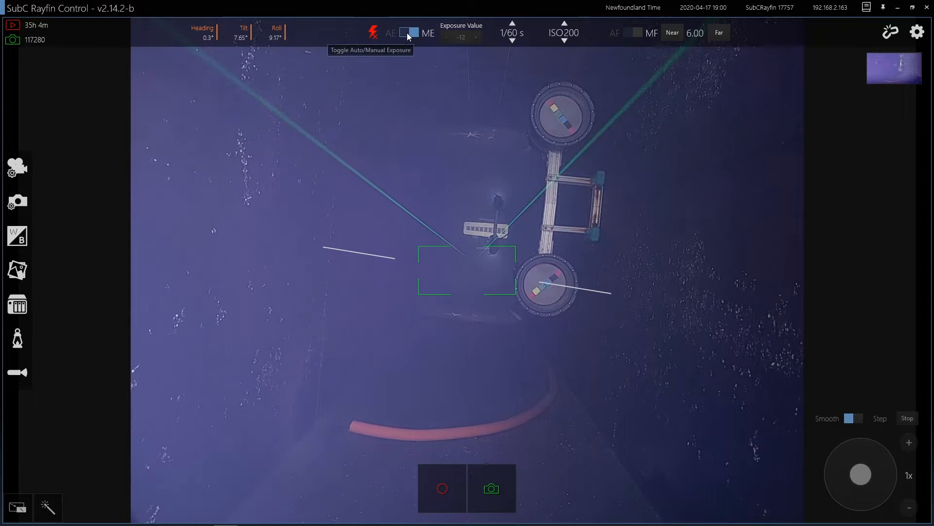
Turn on the strobe and try auto focus before returning to manual focus at 7.36.
left_click(373, 32)
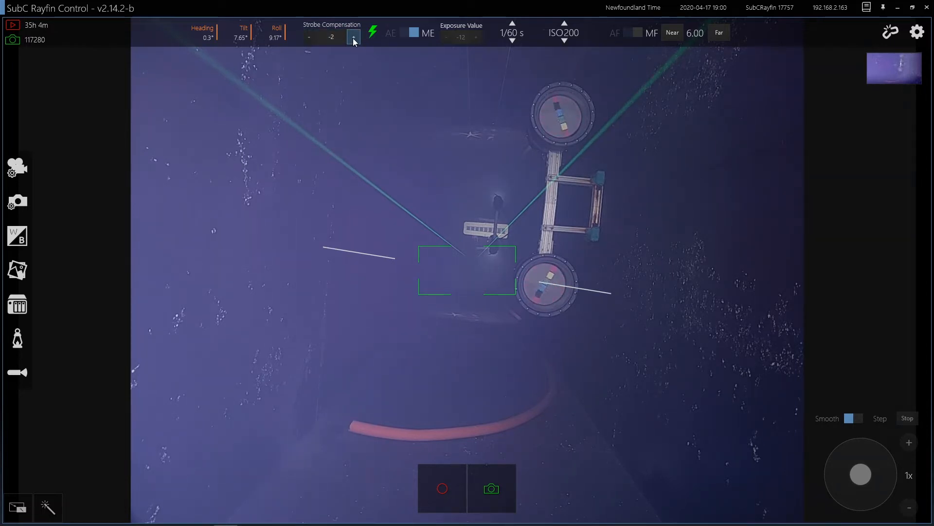
left_click(672, 33)
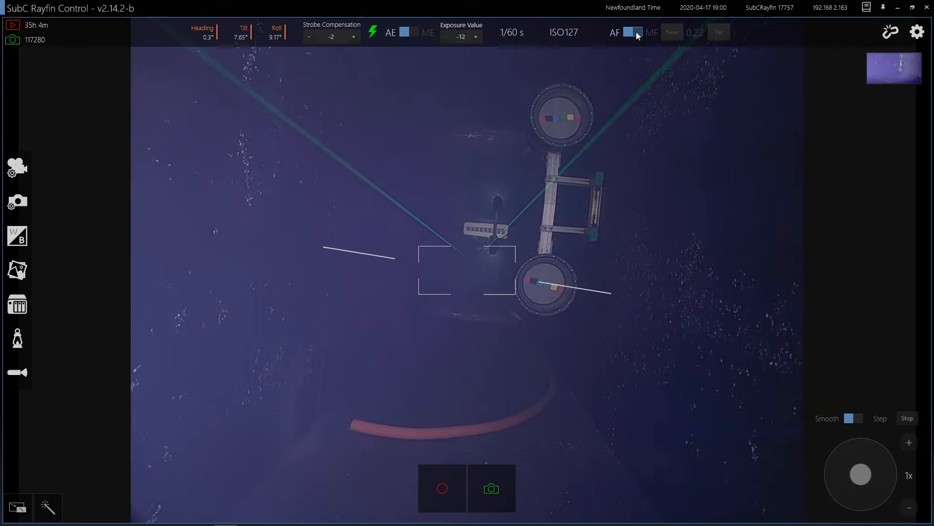
left_click(633, 33)
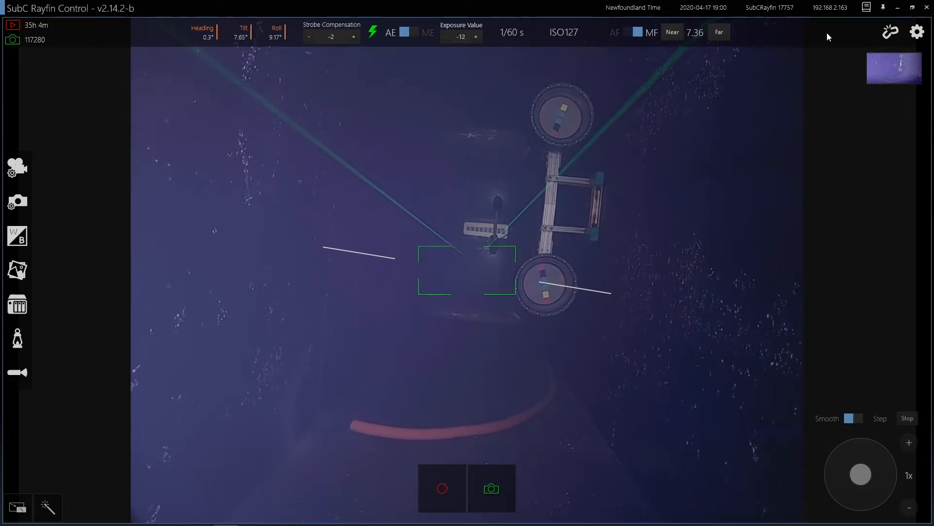
mouse_move(144, 35)
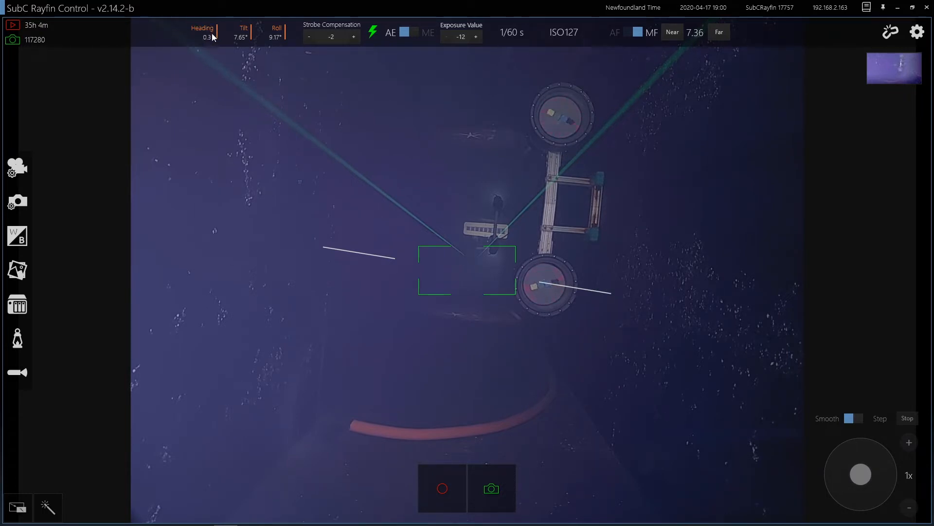
mouse_move(165, 47)
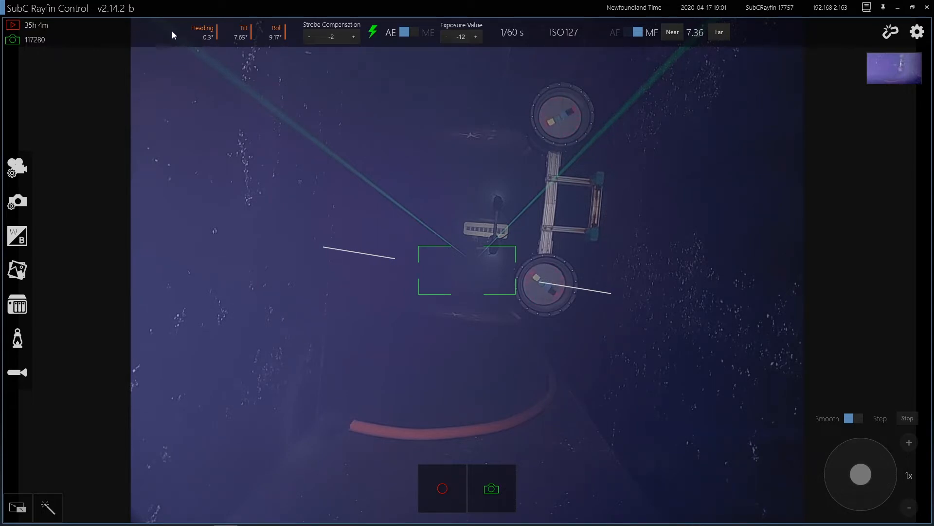
Record a short video clip.
left_click(442, 487)
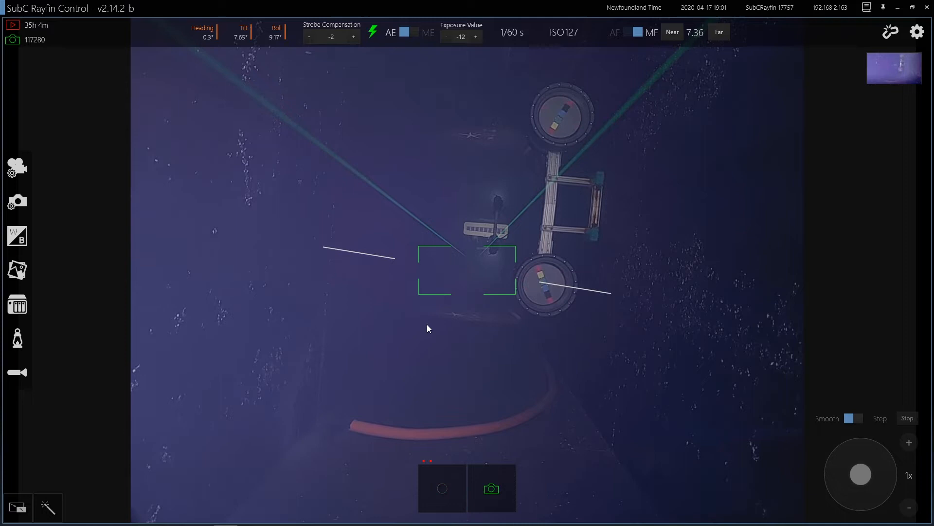
left_click(441, 488)
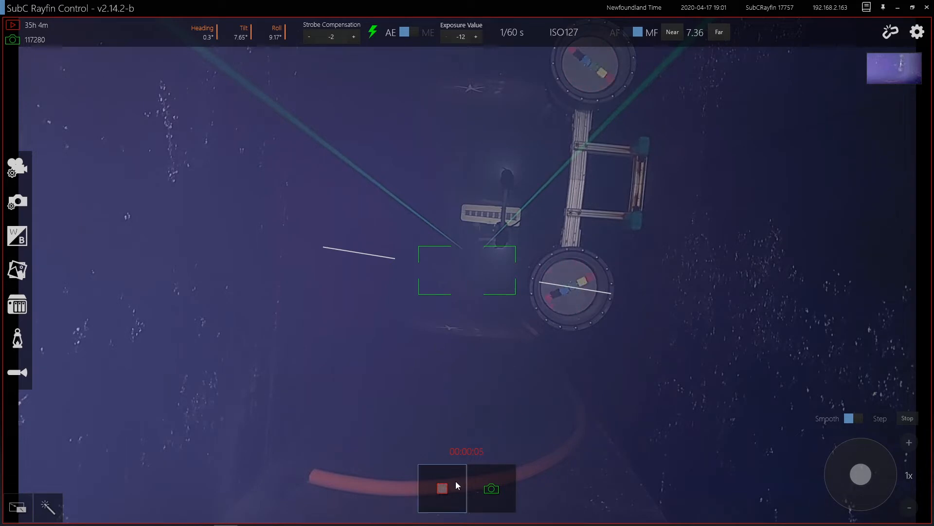
left_click(441, 488)
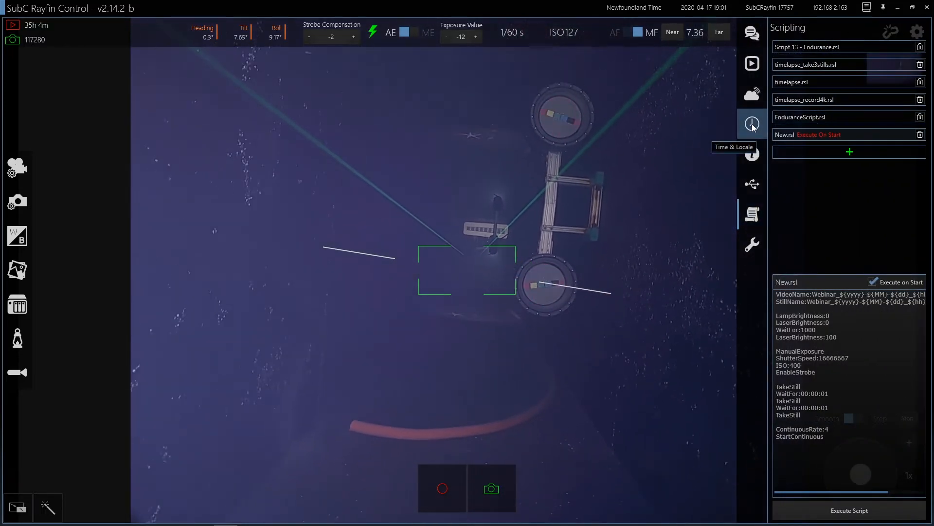
View the Time & Locale settings and the NTP server field, 0.ca.pool.ntp.org.
left_click(752, 124)
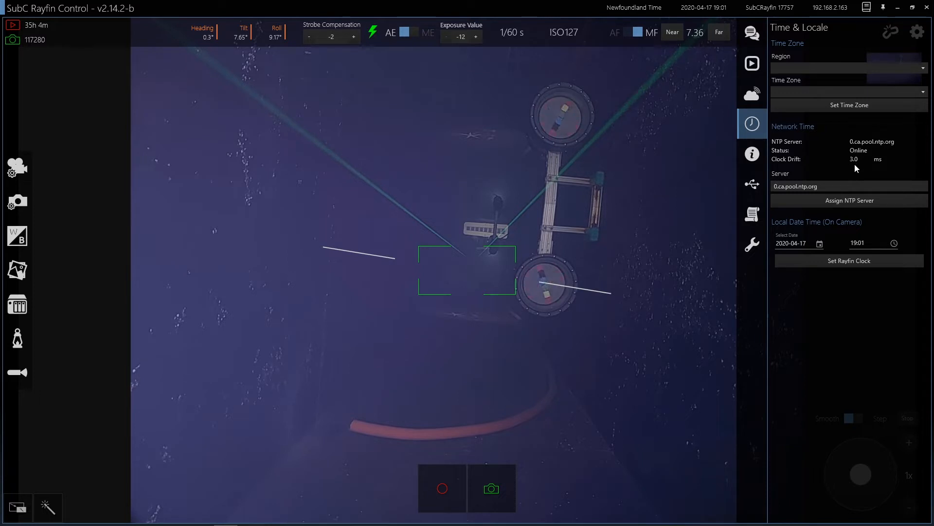
mouse_move(847, 173)
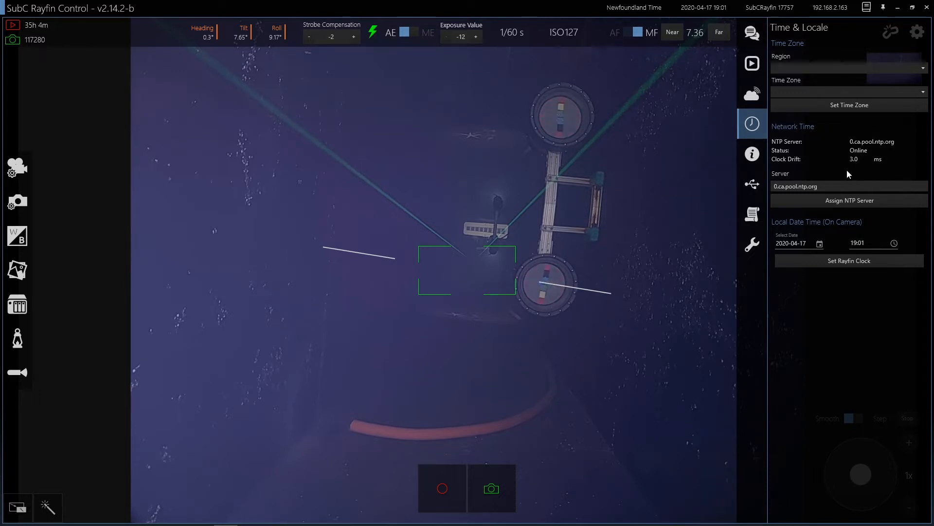
left_click(849, 186)
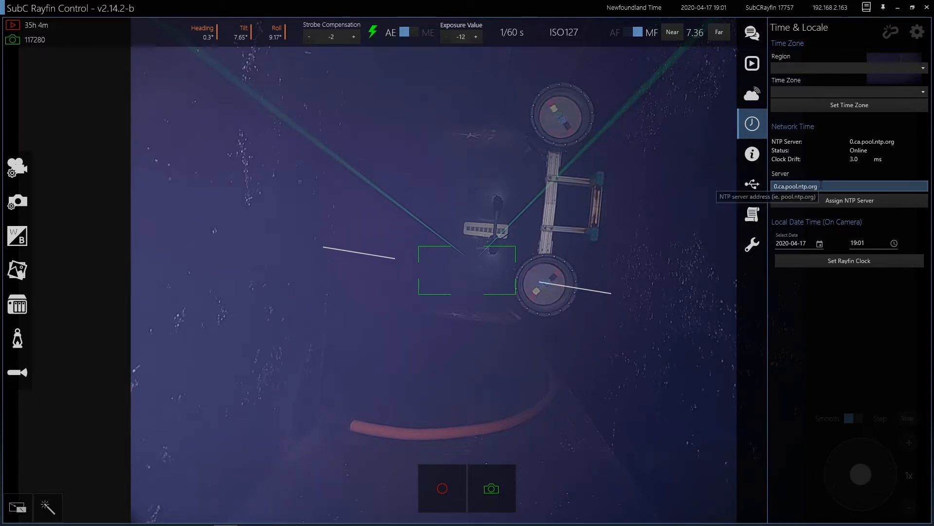
left_click(751, 184)
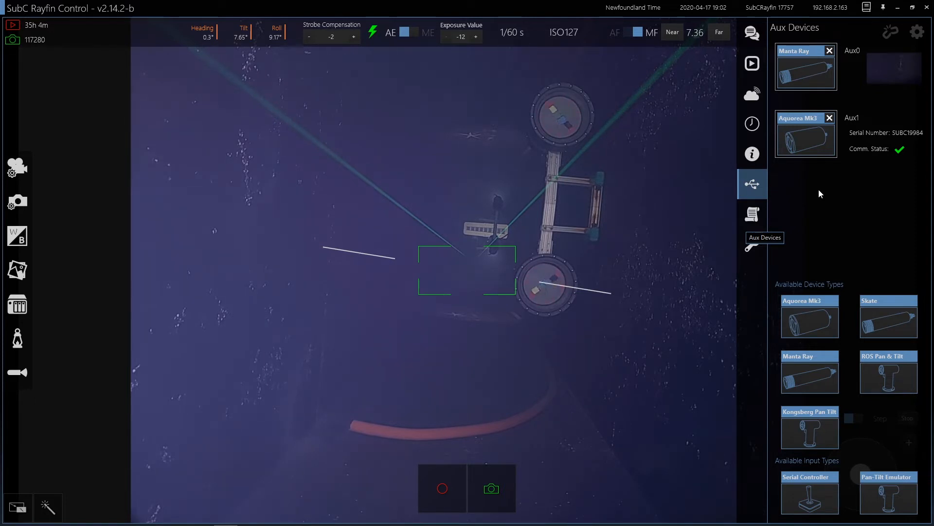
mouse_move(751, 214)
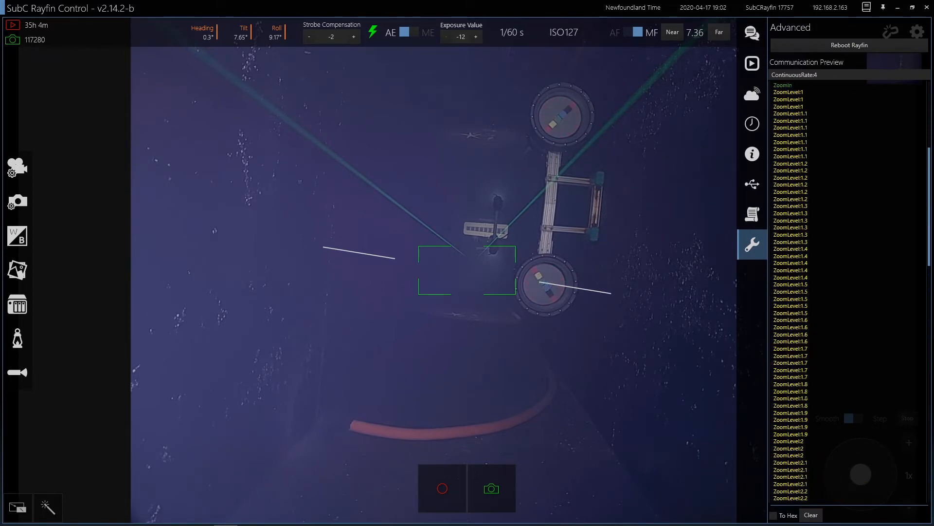
Capture a still to the Webinar folder and return to the New.rsl scripts list.
left_click(441, 488)
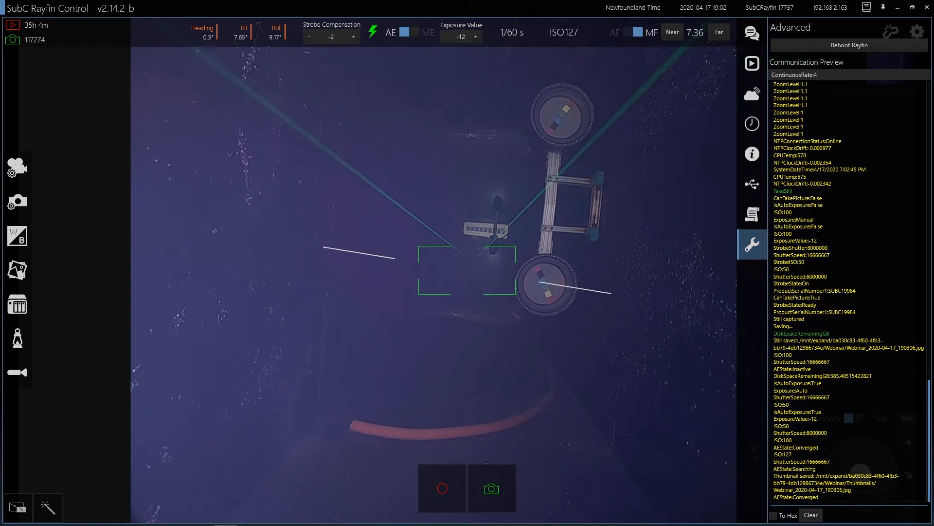
left_click(752, 214)
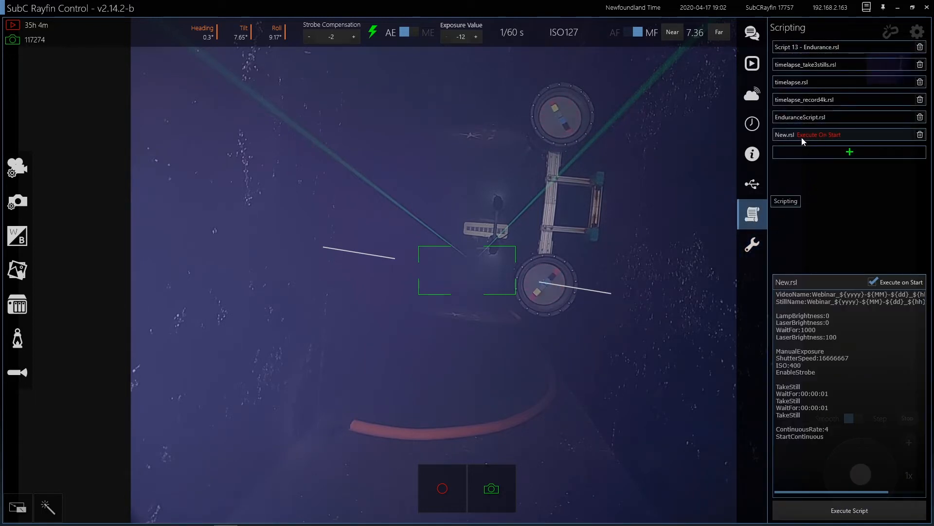
mouse_move(880, 291)
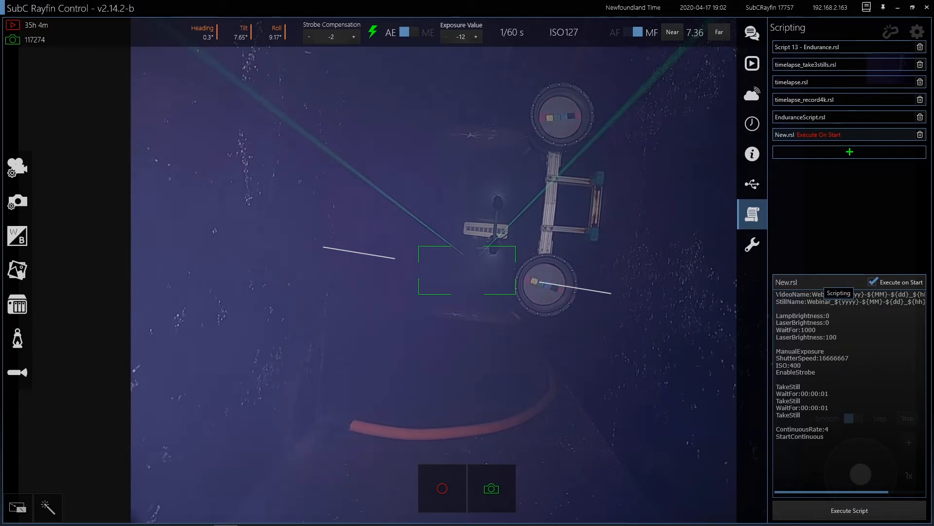
Re-enable Execute on Start, add the '// Indication that the script' comment, and save New.rsl.
left_click(890, 282)
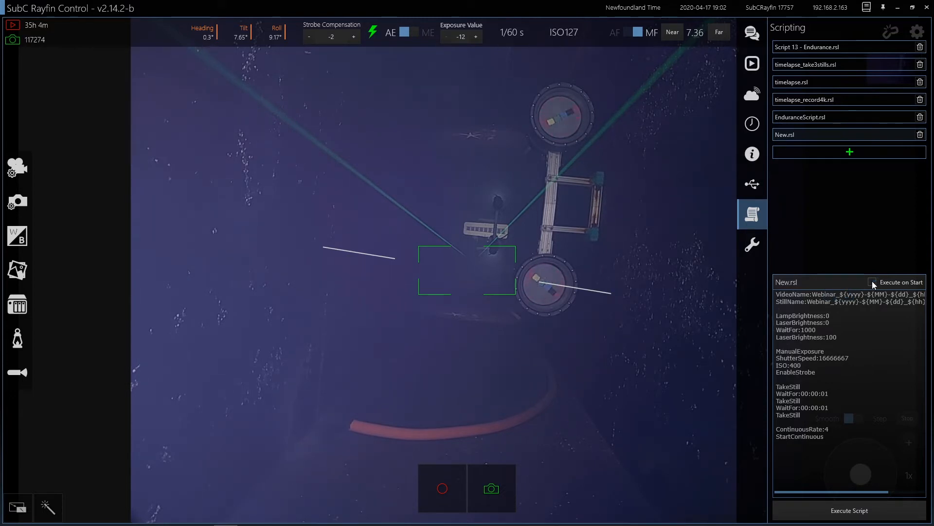
left_click(873, 282)
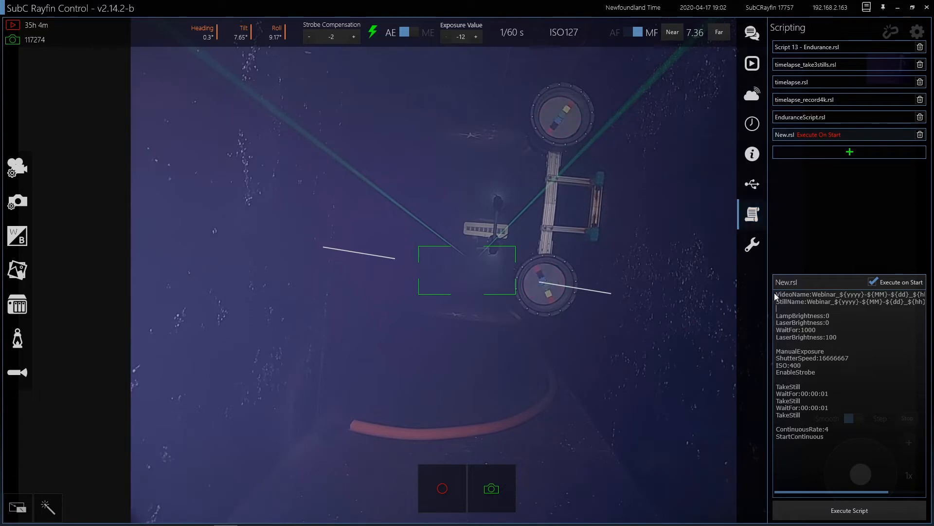
mouse_move(752, 214)
type("// Indication that t")
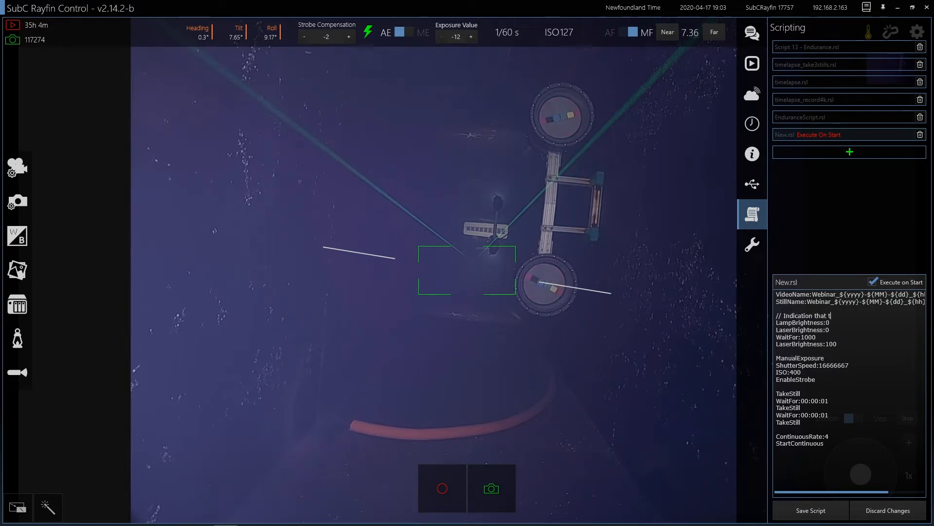
type("he script")
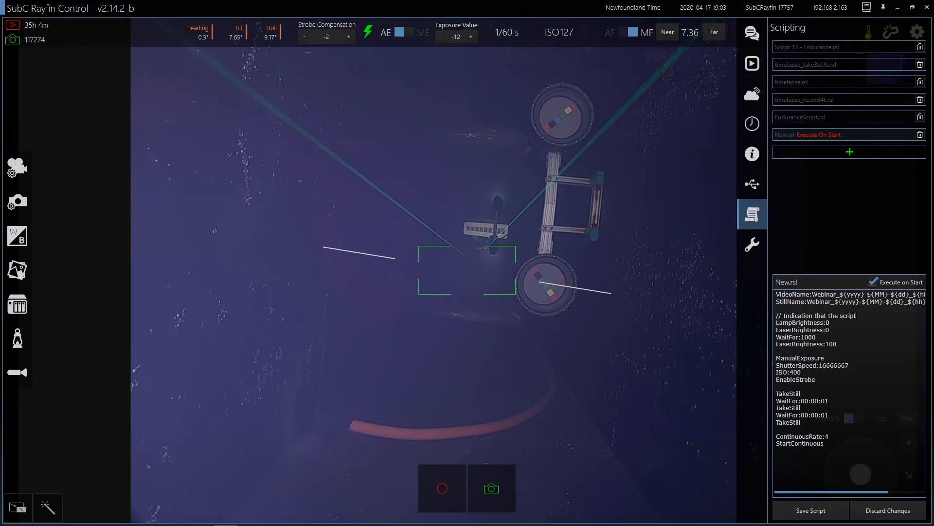
left_click(809, 510)
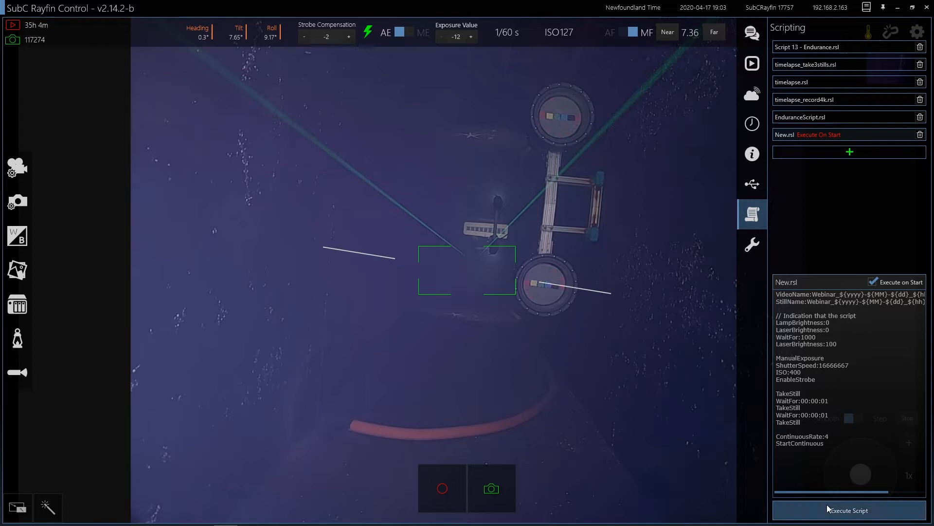
Execute New.rsl to switch the camera to manual exposure at ISO 400.
left_click(848, 509)
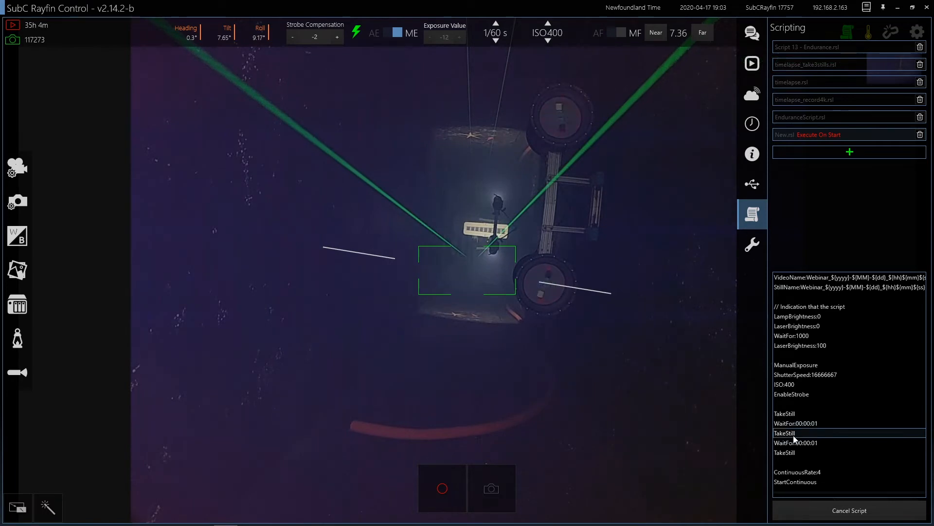
left_click(491, 488)
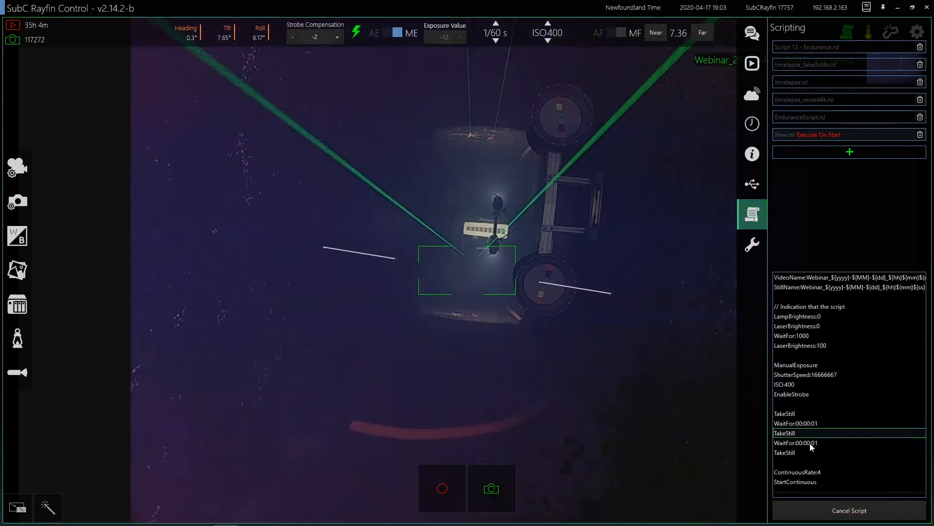
left_click(796, 442)
type("Clear")
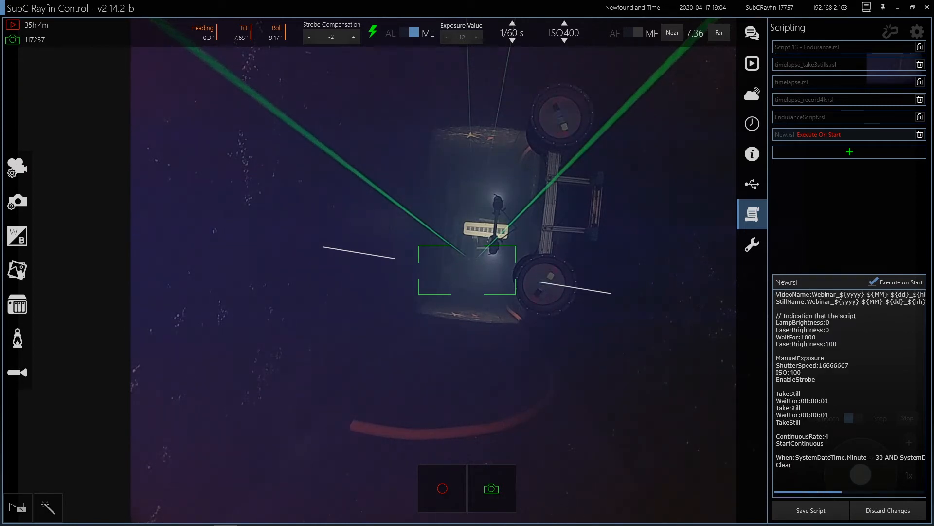
Add the 'When:SystemDateTime.Minute = 30' clause to New.rsl, save, then open timelapse_record4k.rsl.
type("When")
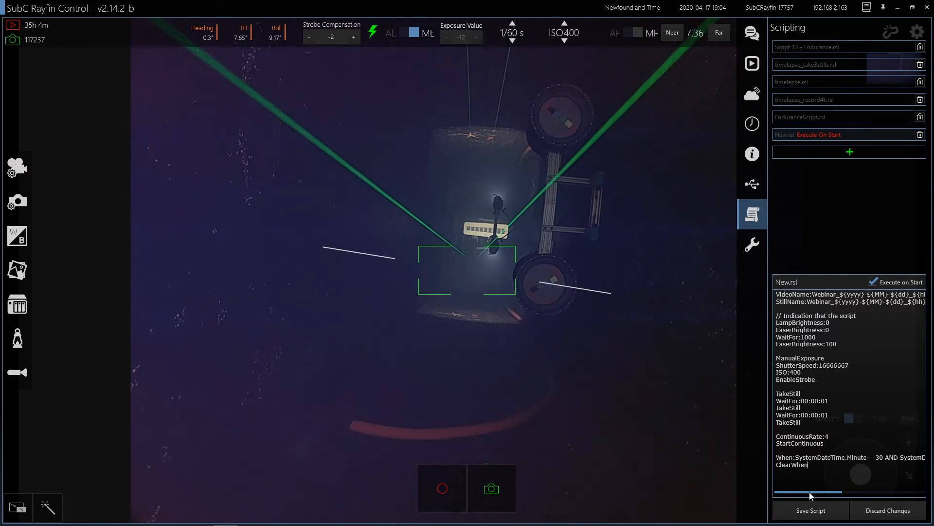
left_click(801, 117)
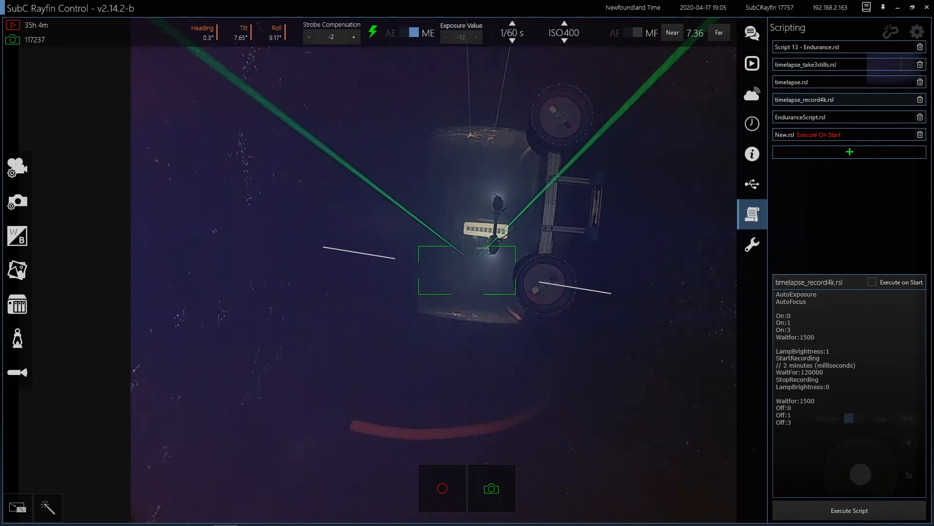
double_click(806, 337)
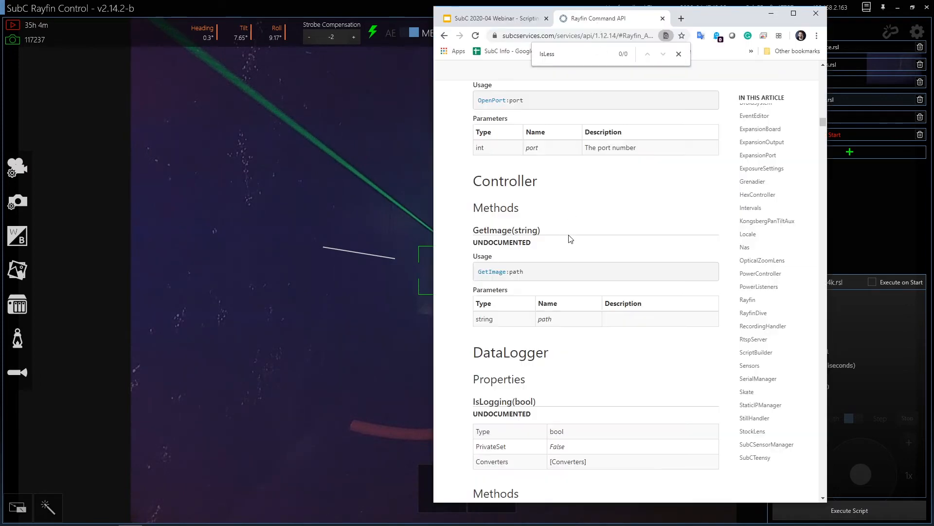
scroll("down", 3)
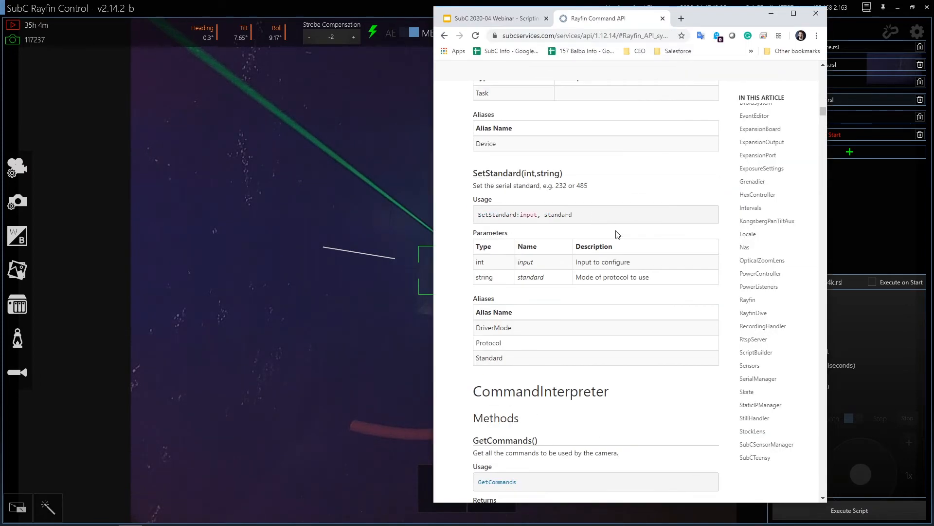